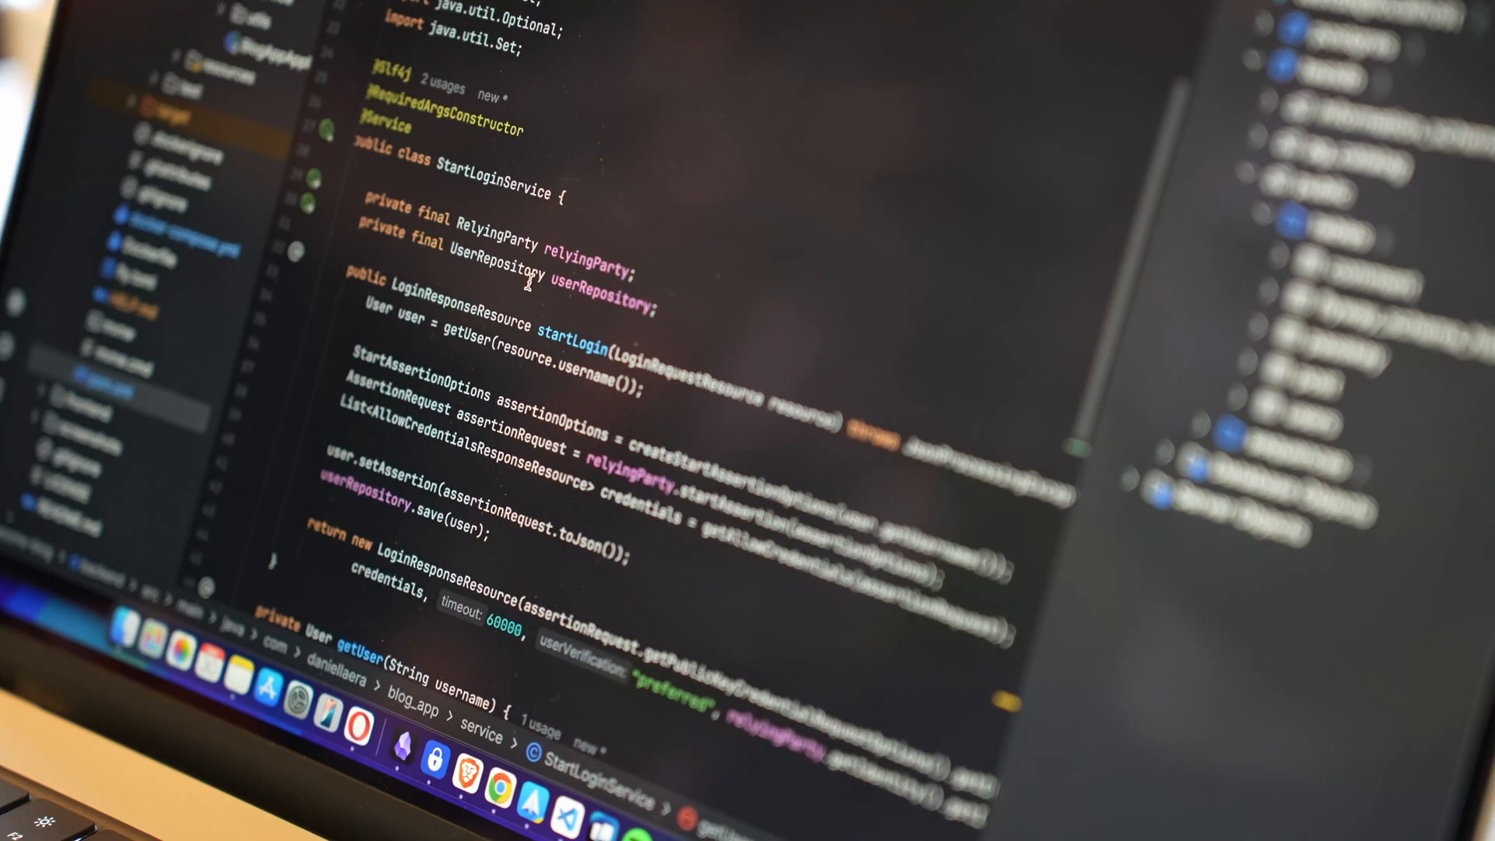
Scroll through StartLoginService.java to review the login logic before editing the /start endpoint
scroll("down", 3)
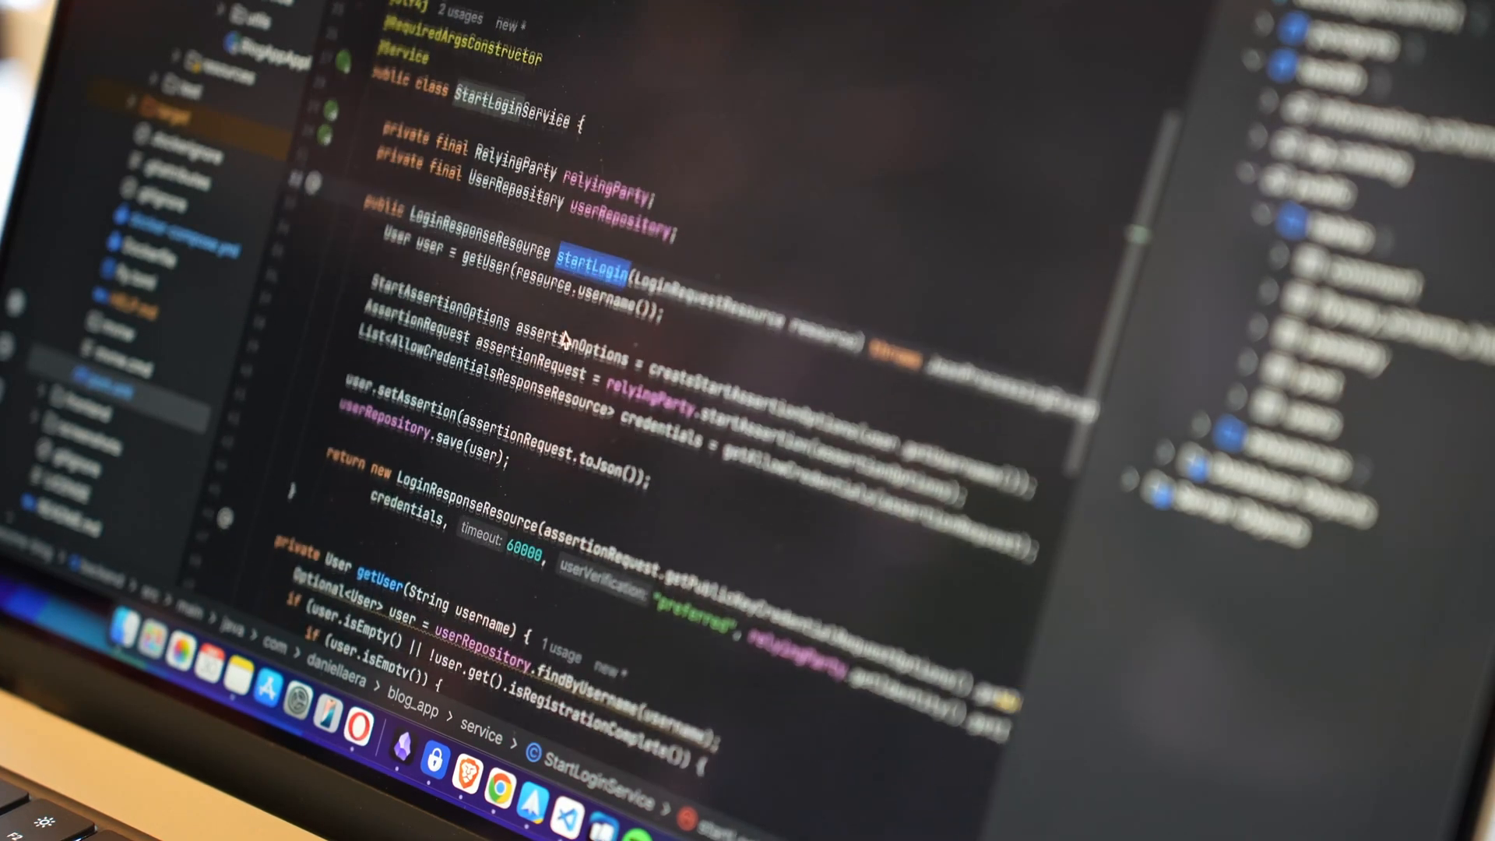
scroll("down", 3)
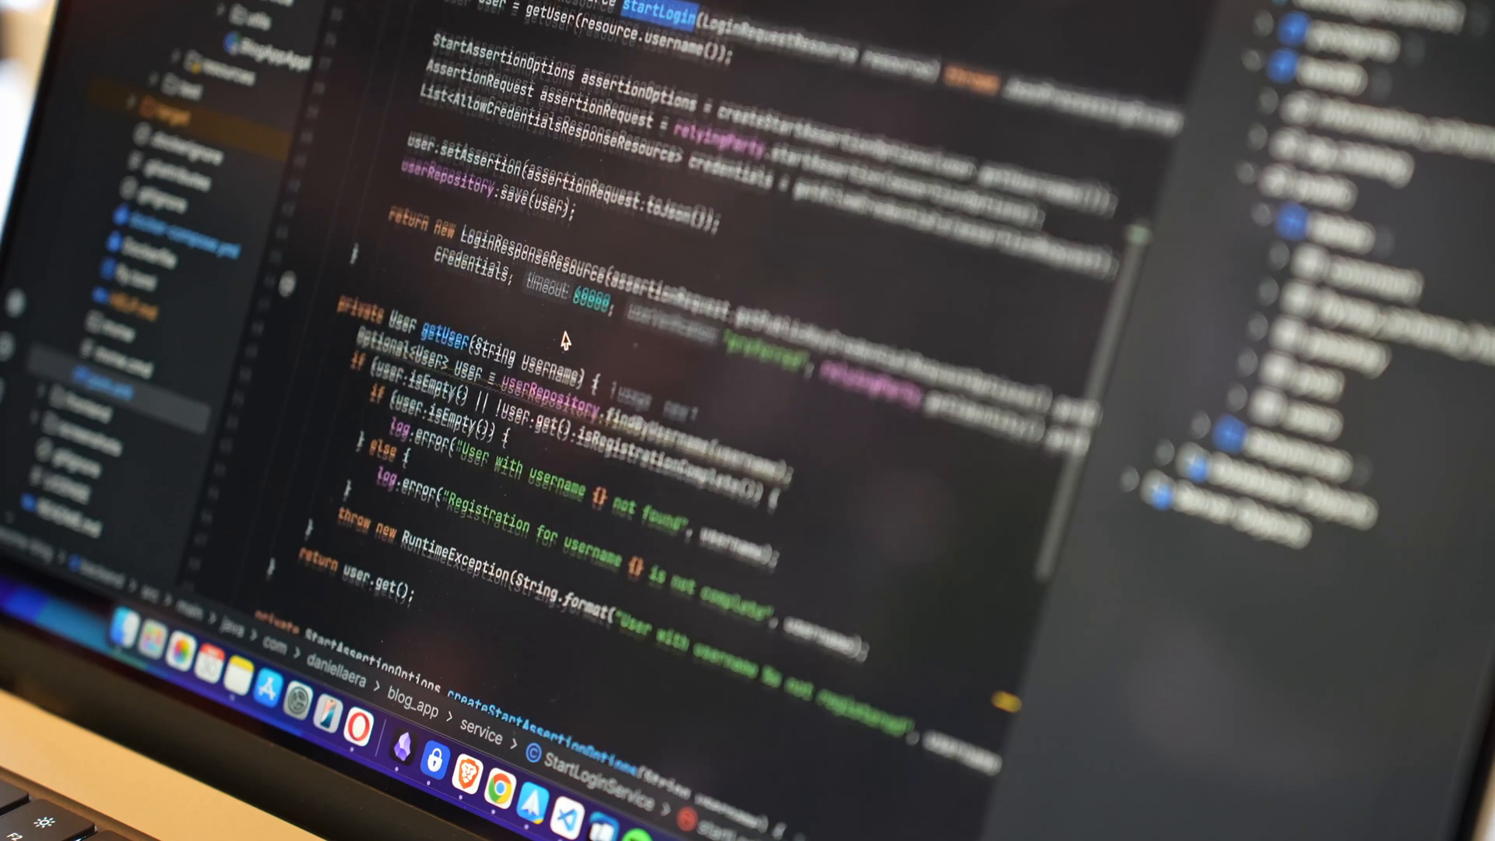
scroll("down", 3)
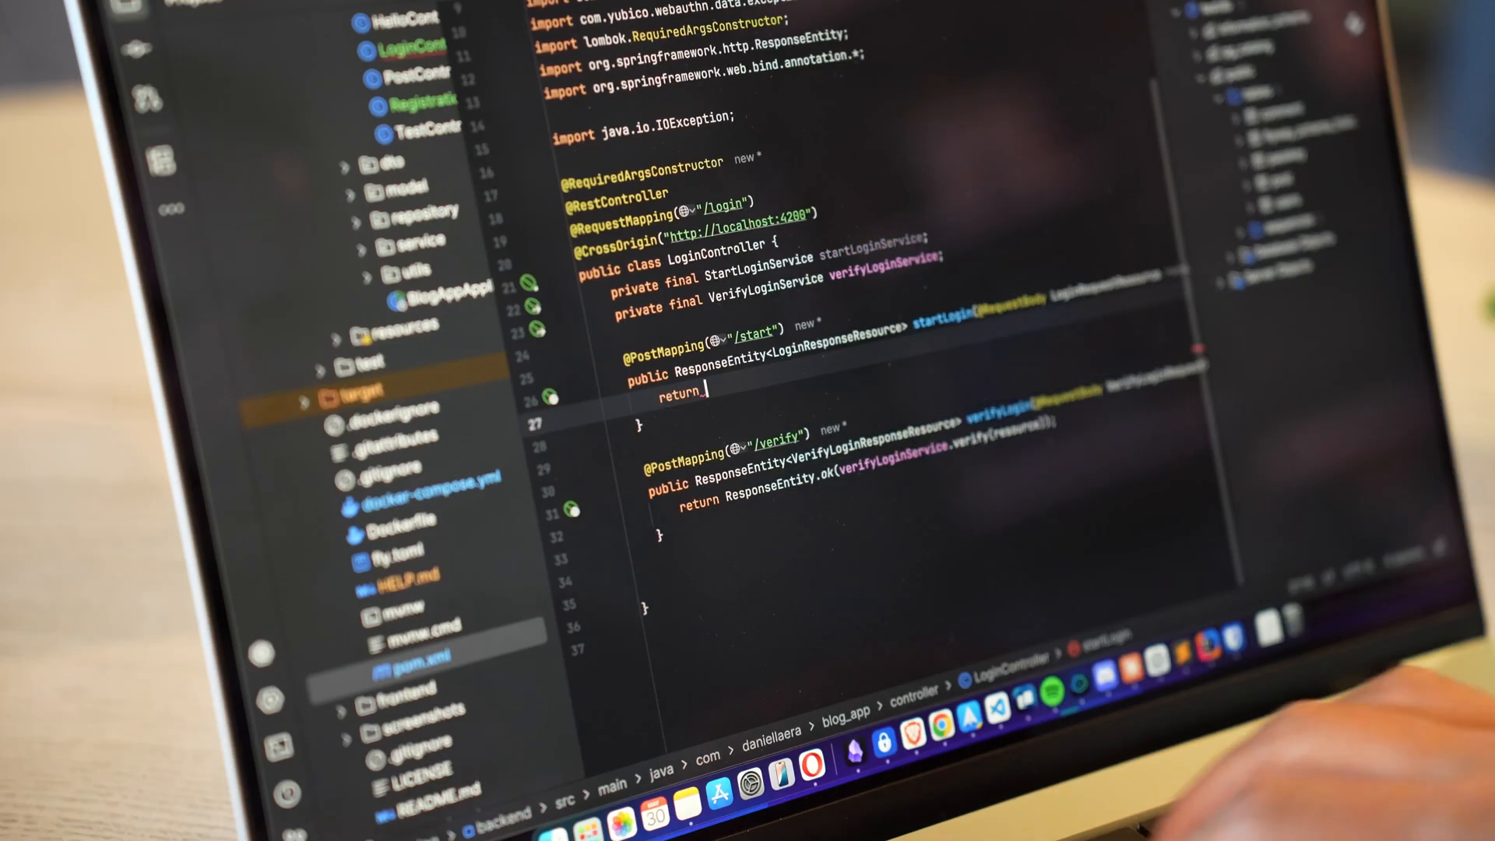
Make startLogin return ResponseEntity.ok wrapping the startLoginService result
type("ResponseEntity.o")
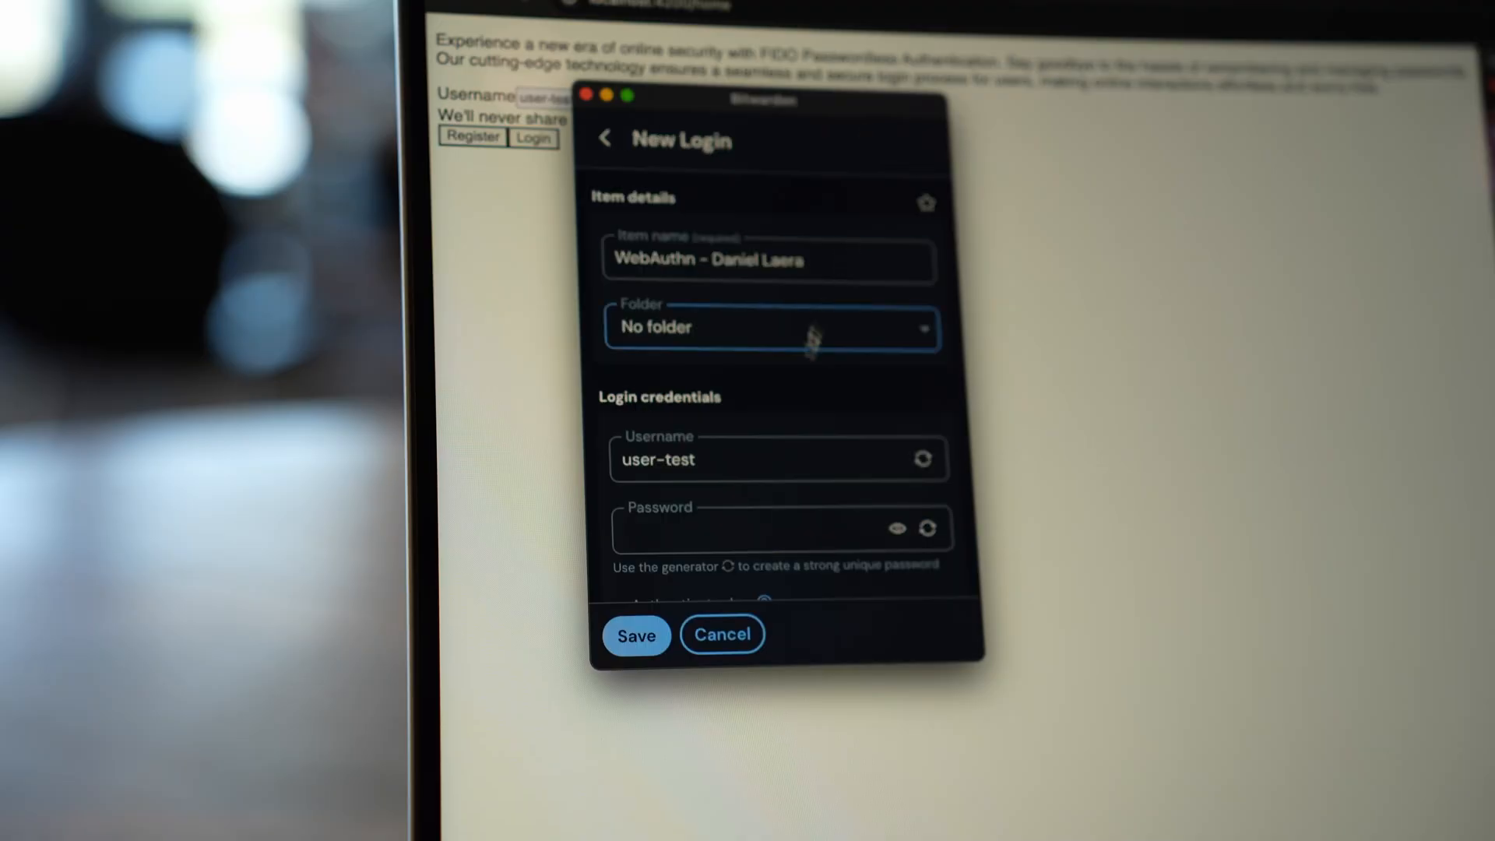
Generate a new random password and apply it to the user-test login item
left_click(926, 528)
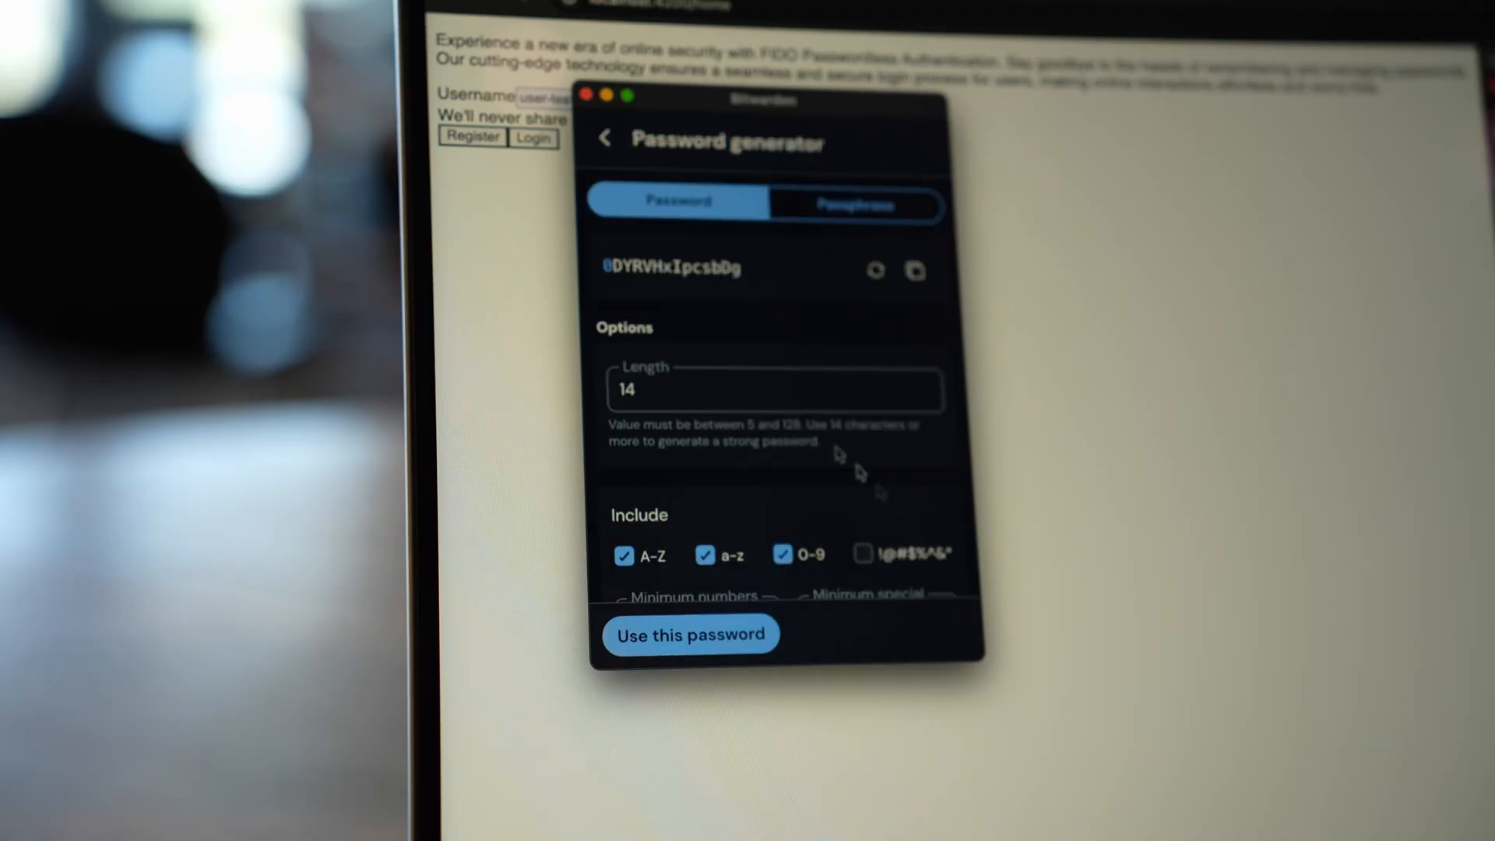
left_click(875, 271)
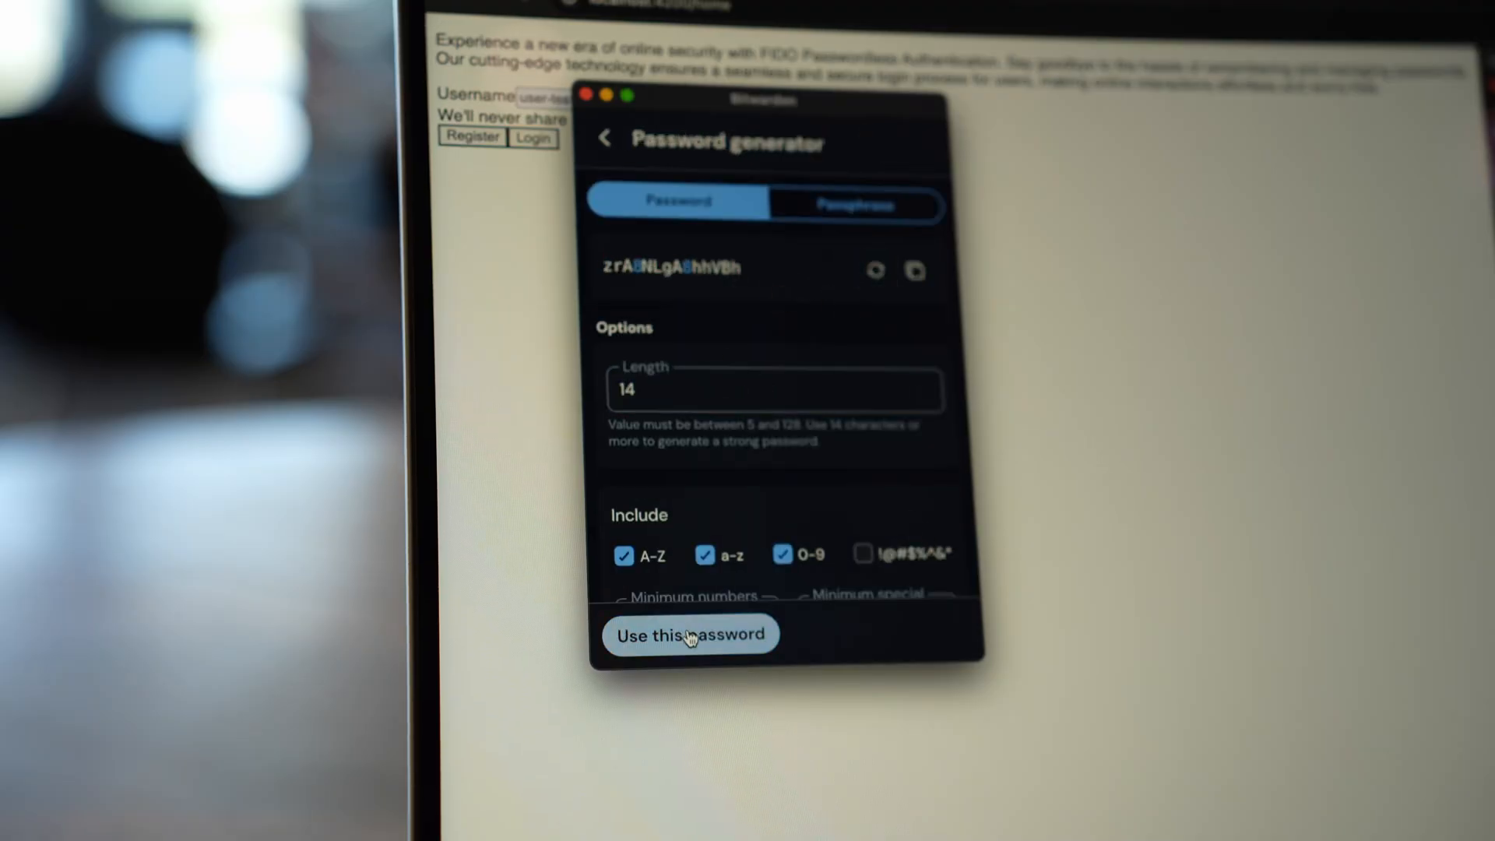
left_click(688, 636)
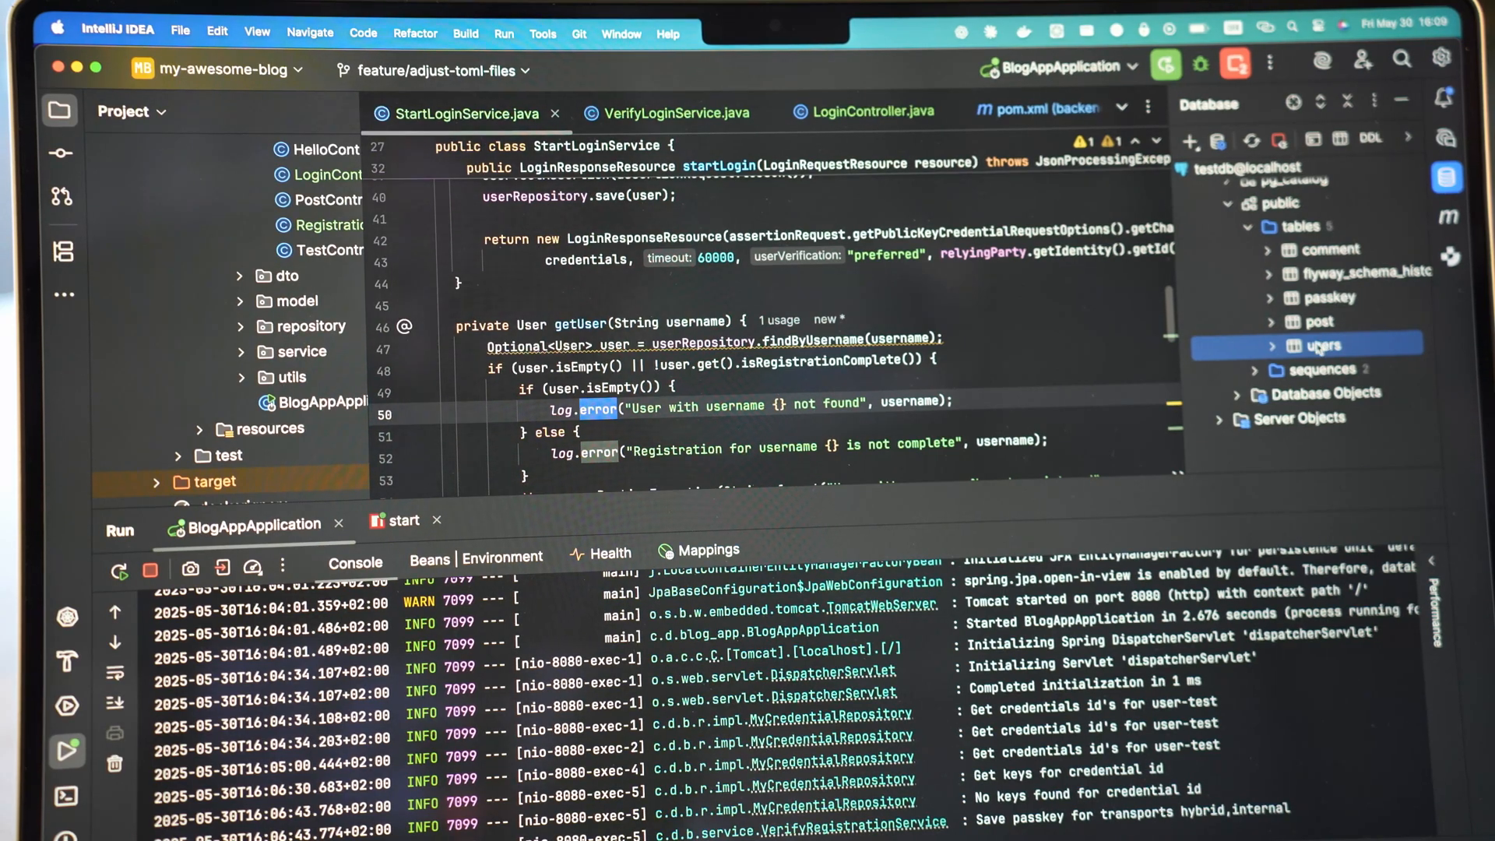
Open the users table data grid to see the user-test record
double_click(1324, 345)
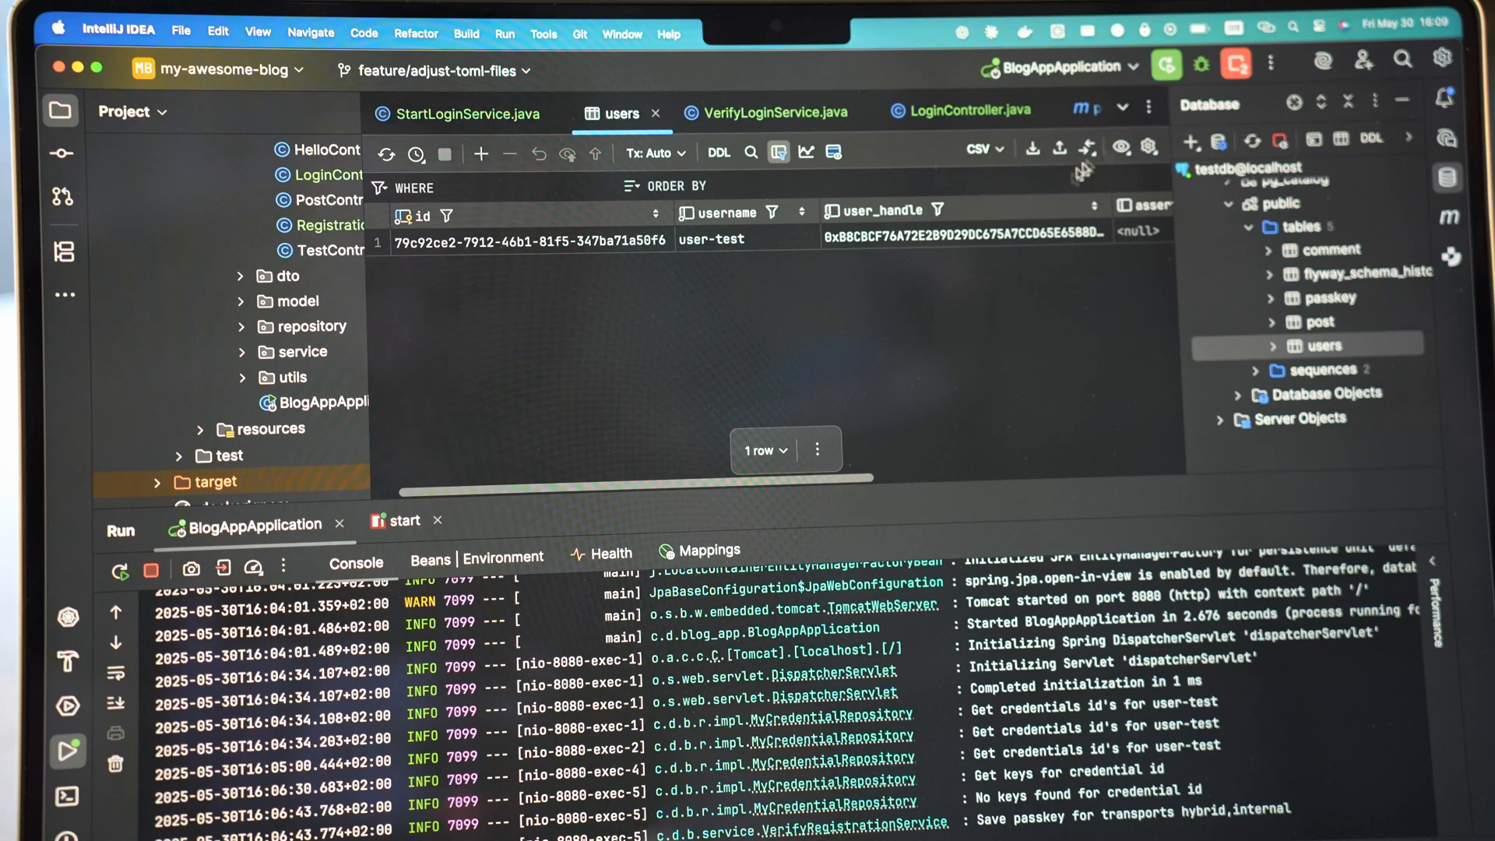
double_click(749, 239)
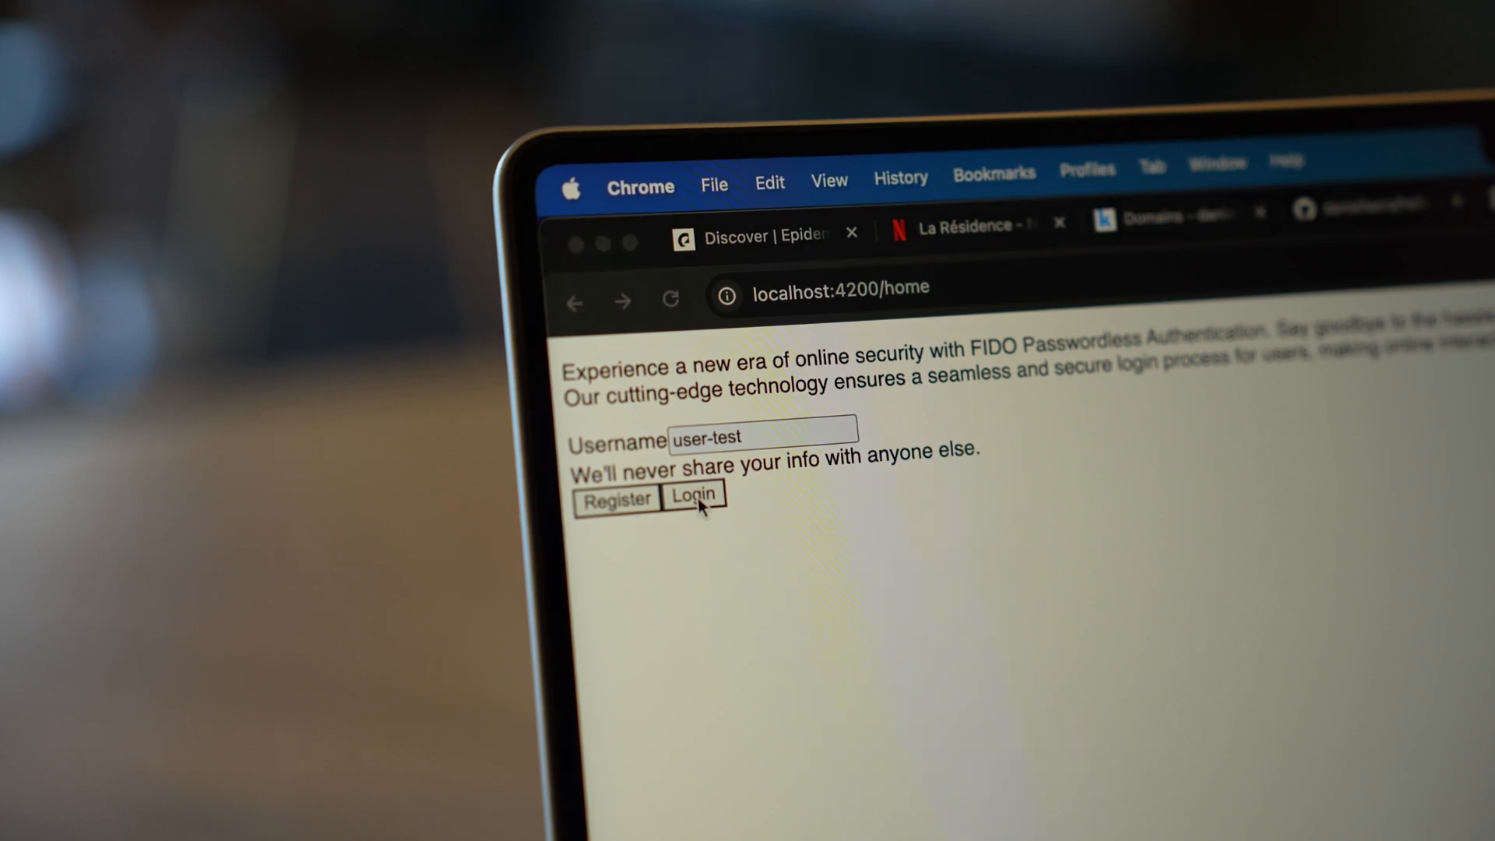
Log in as user-test using the saved Bitwarden passkey
left_click(692, 497)
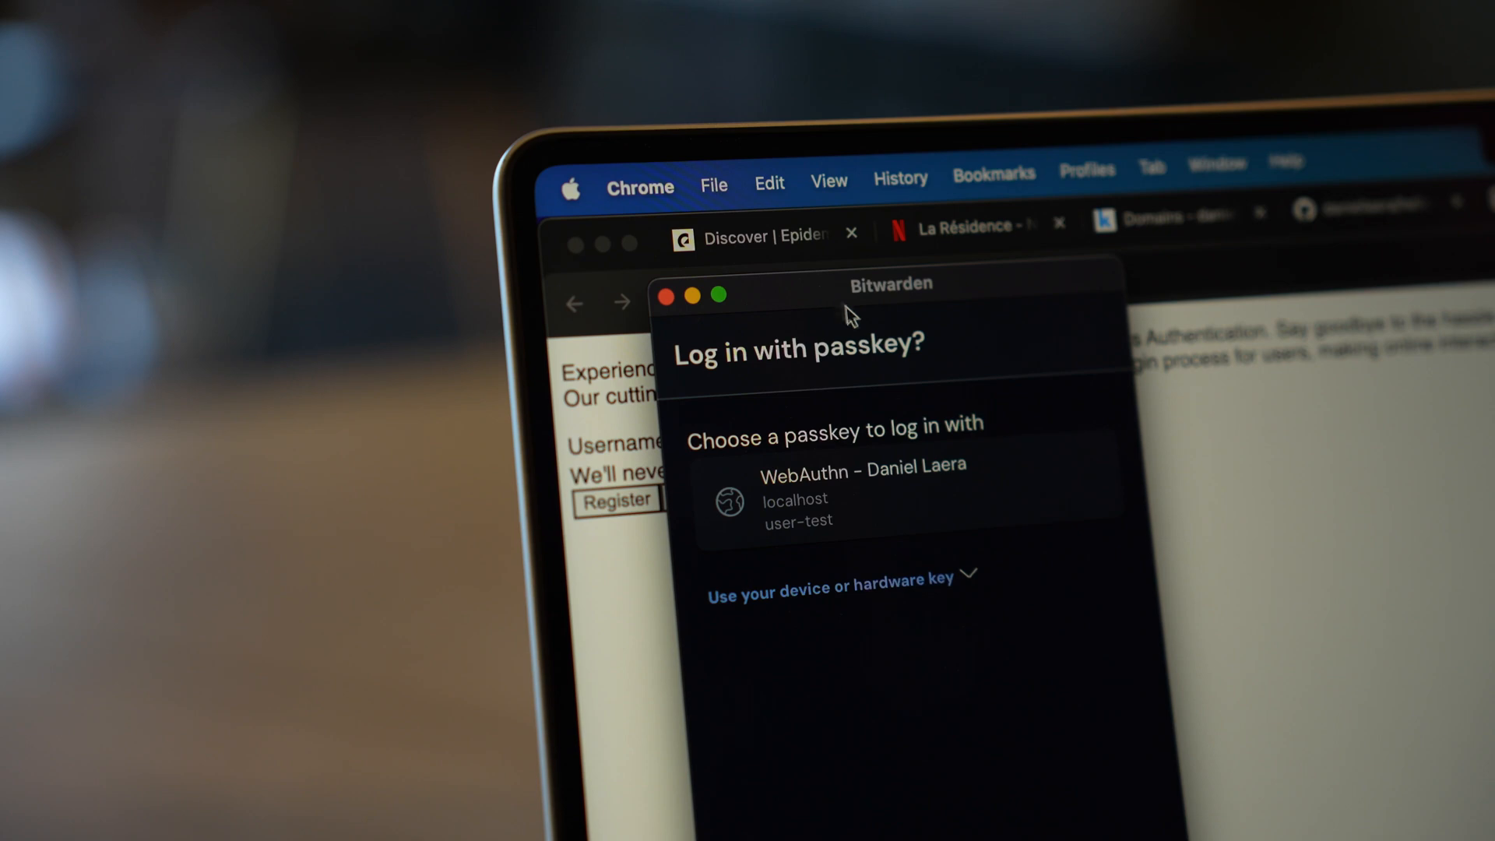
left_click(863, 493)
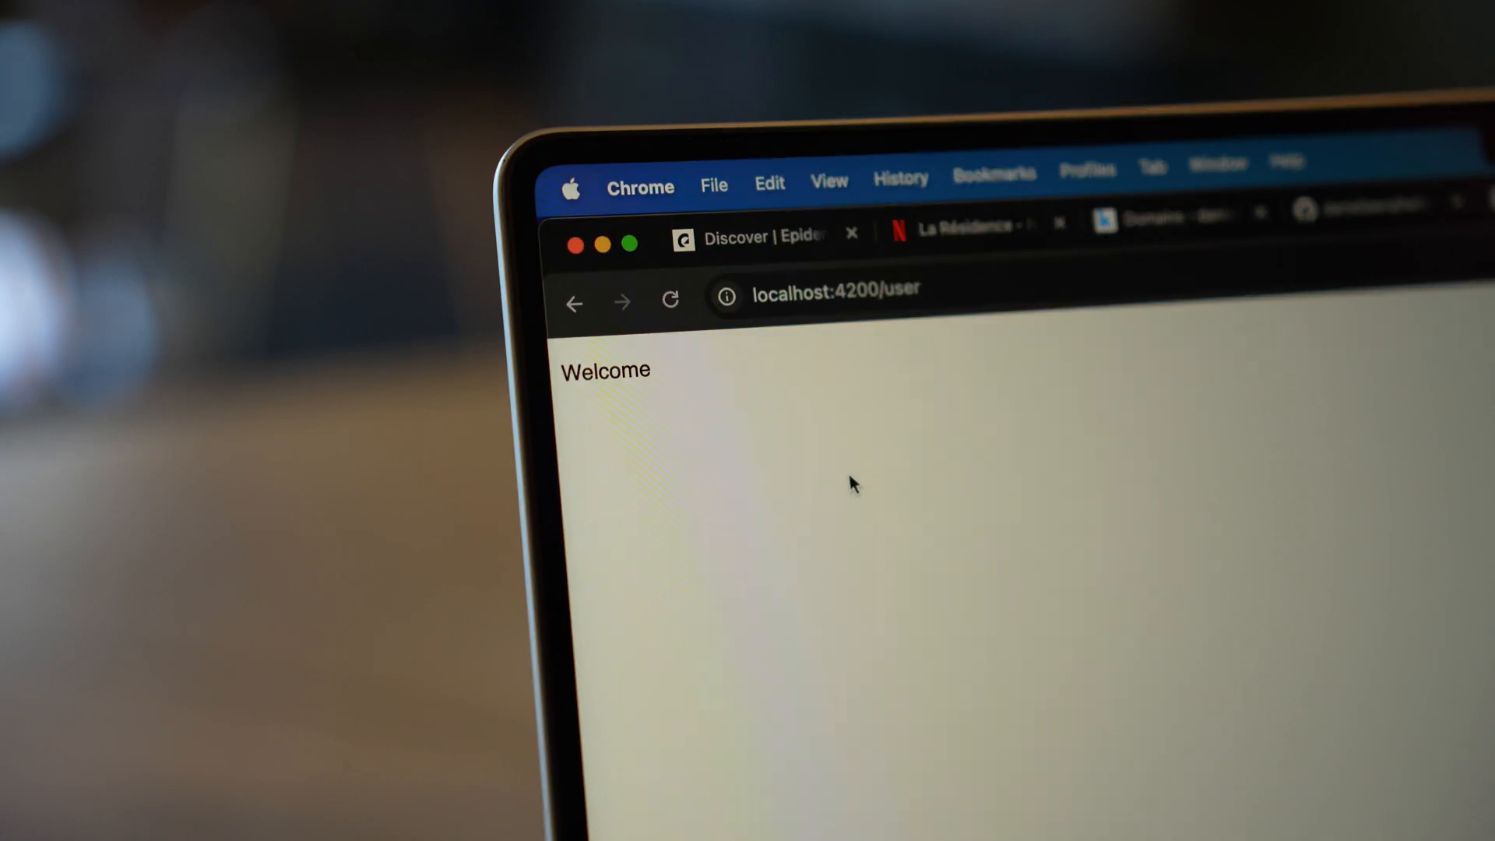